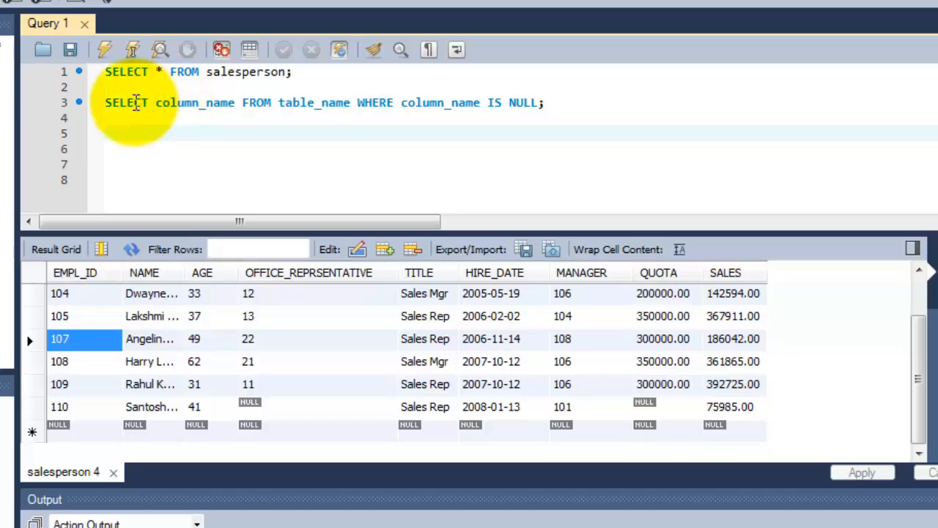
- Place the cursor on line 5 of the SQL editor
left_click(159, 103)
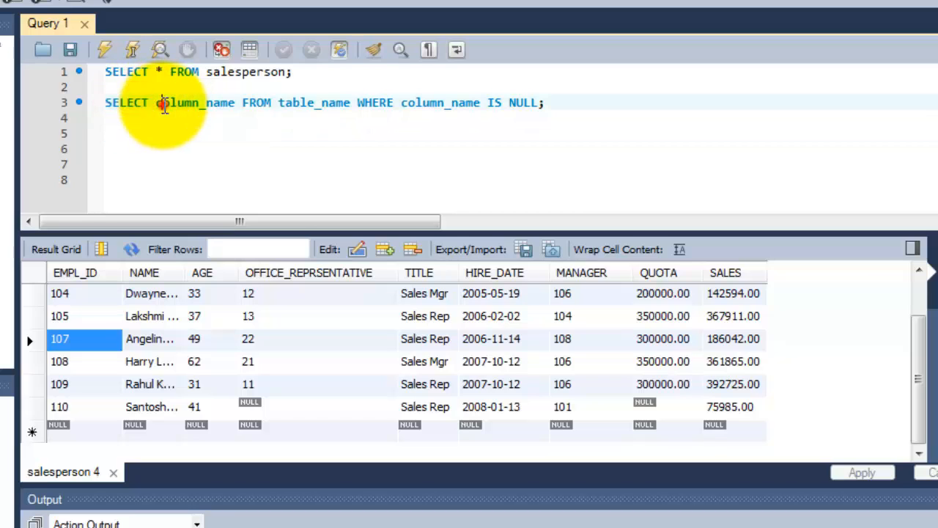
mouse_move(285, 311)
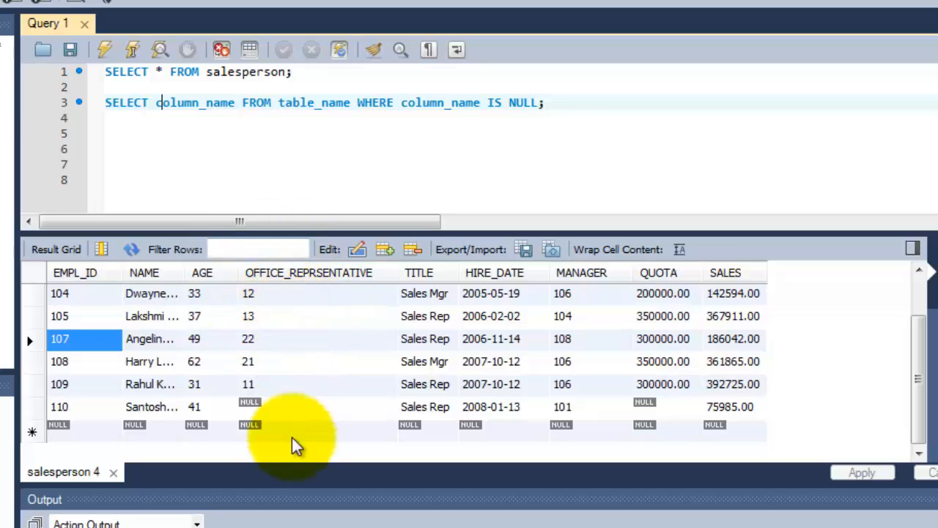
mouse_move(309, 285)
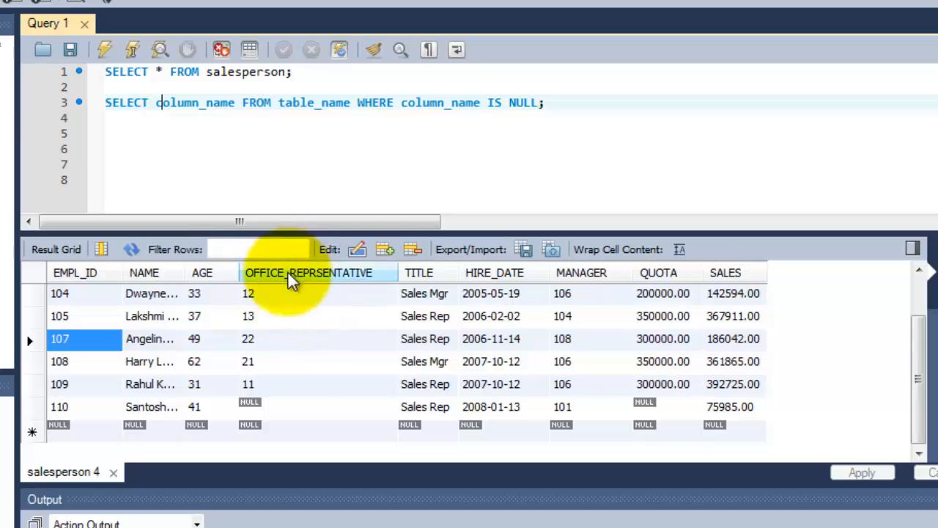
mouse_move(313, 390)
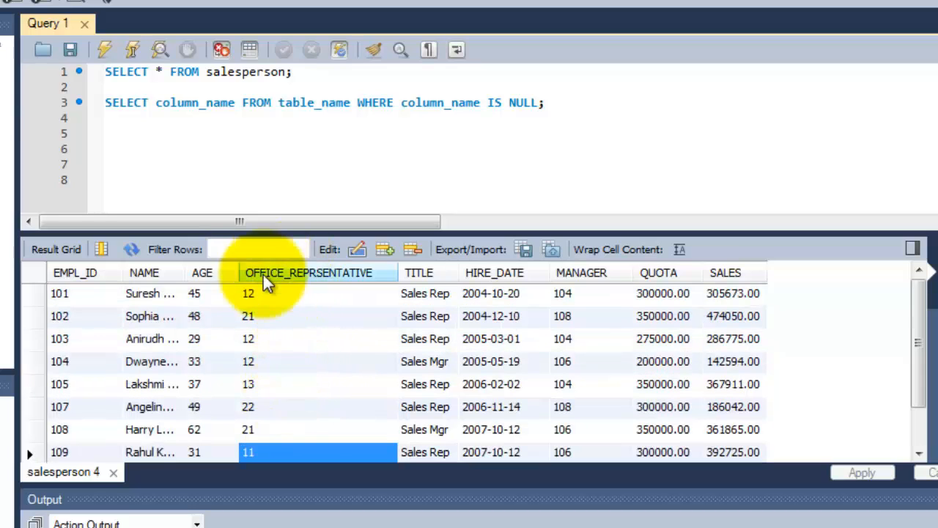
double_click(177, 103)
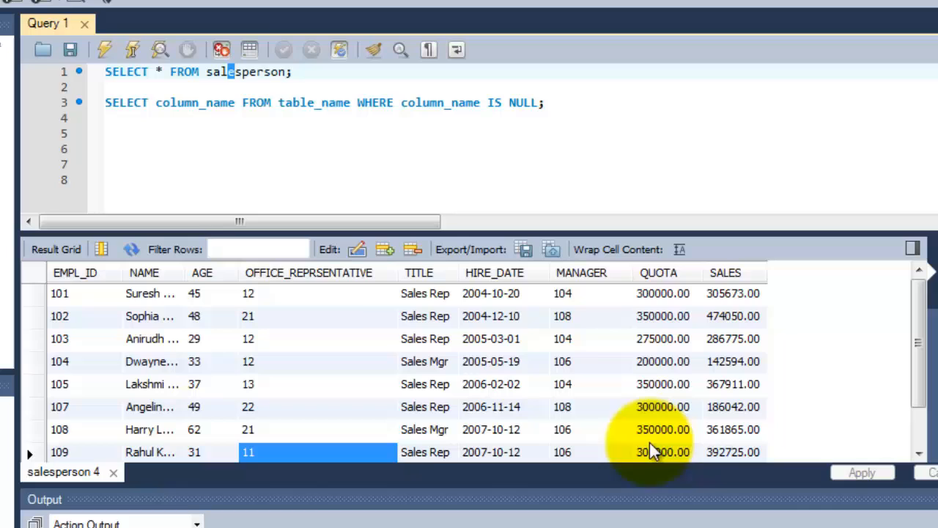
double_click(249, 73)
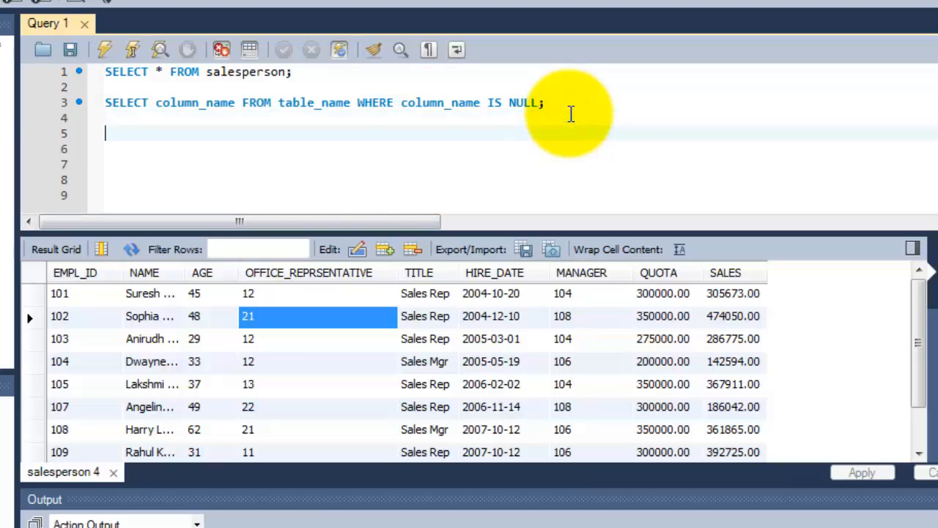
- Write select * from salesperson where OFFICE_REPRSENTATIVE is null, taking the autocompleted column name
type("select")
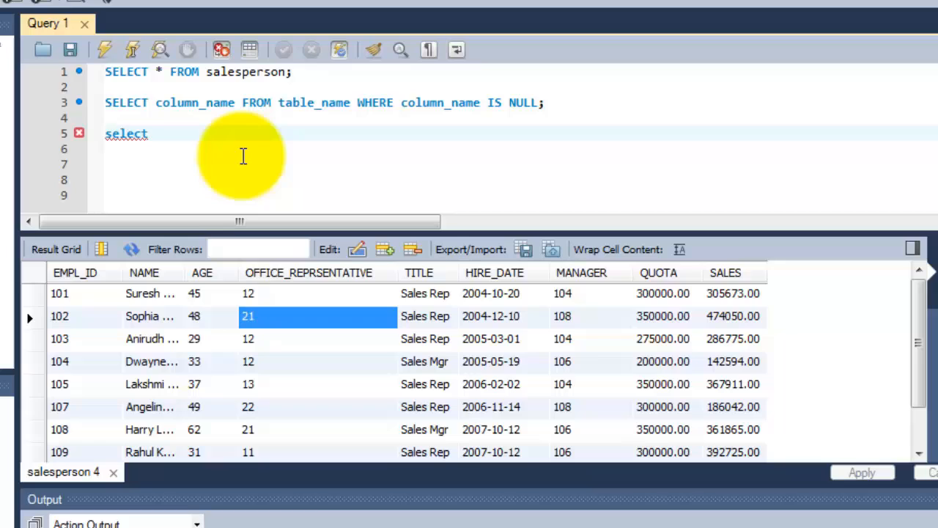
type("*")
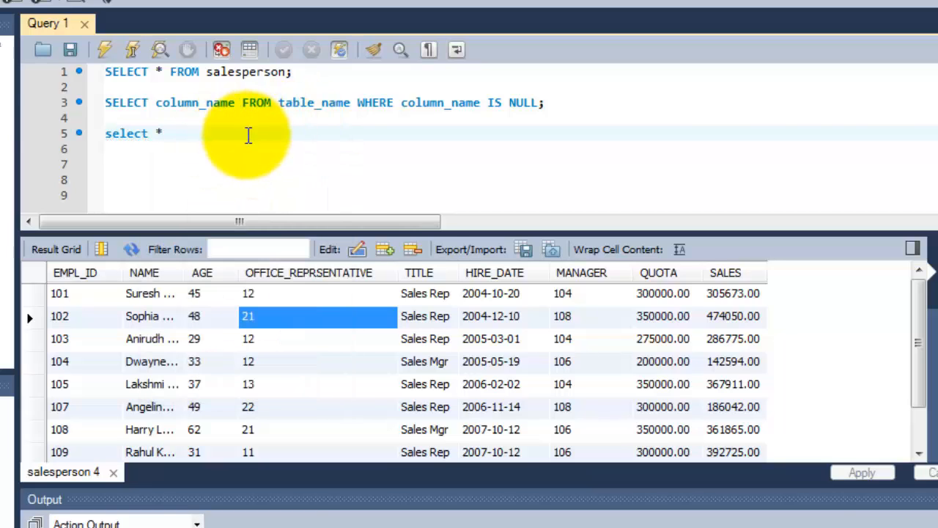
type("from")
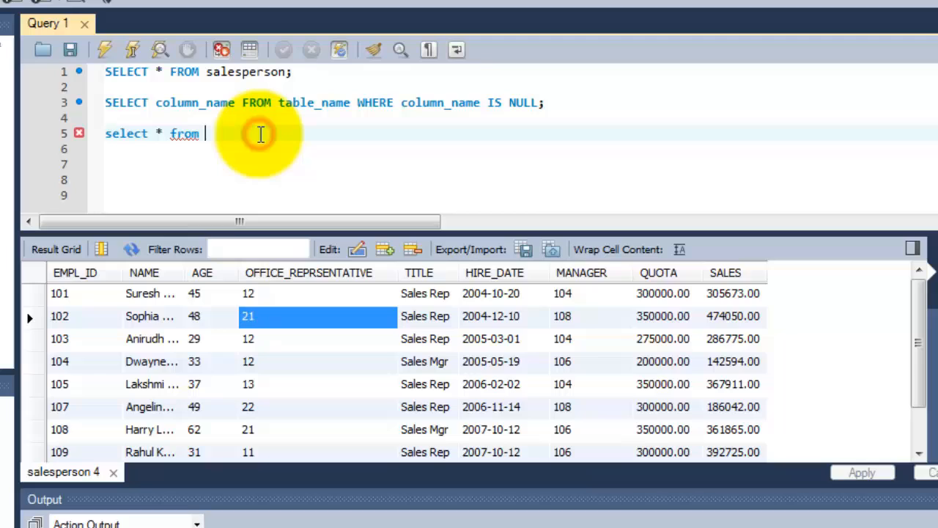
type("salesperson")
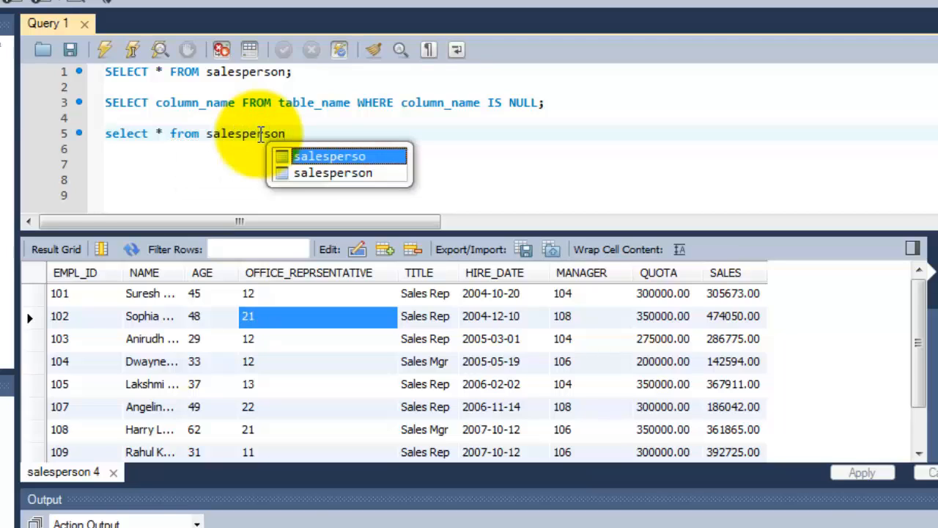
type("where")
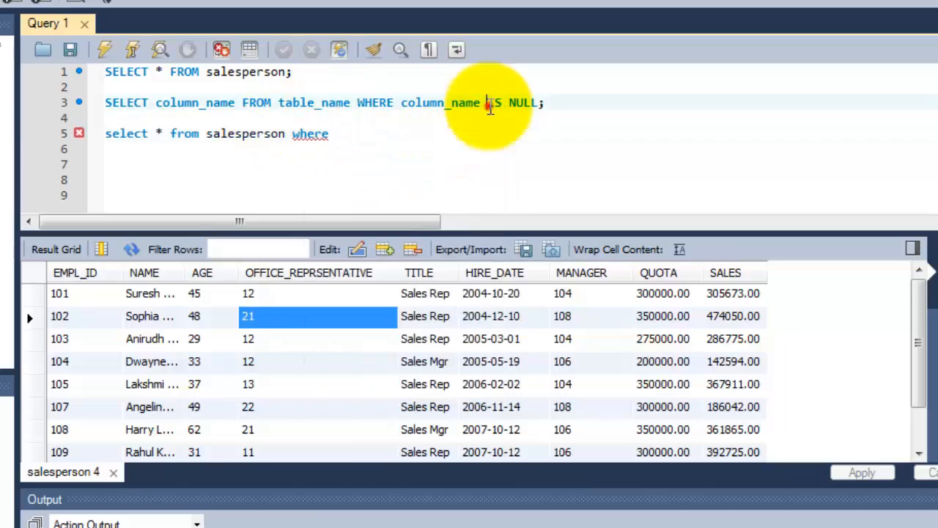
type("d")
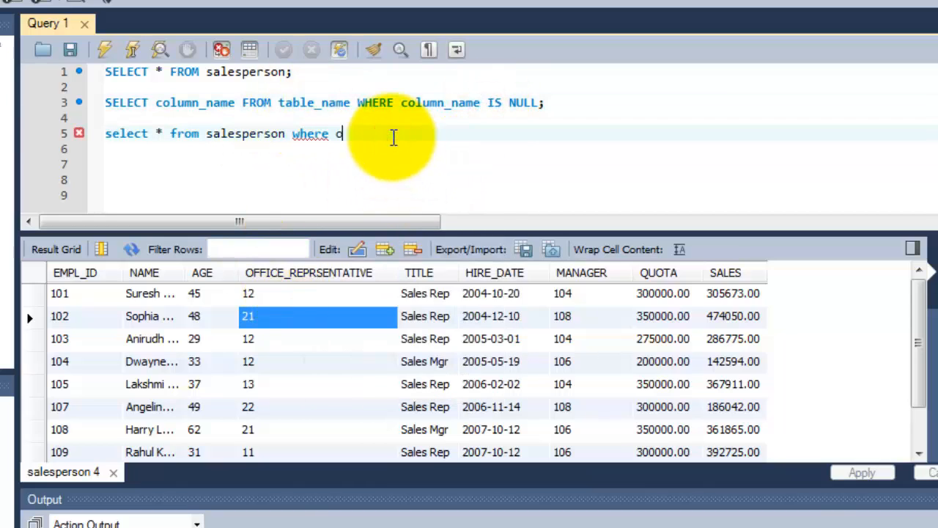
type("office_re")
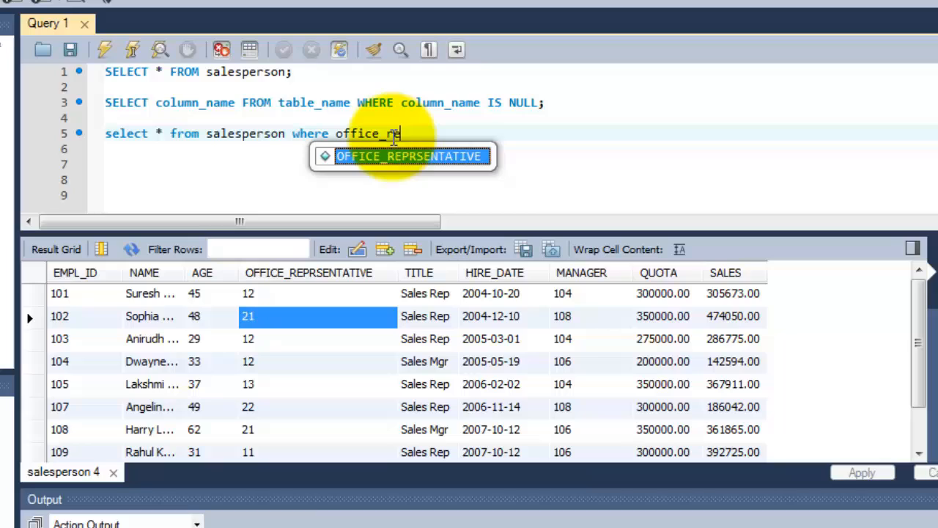
key("Tab")
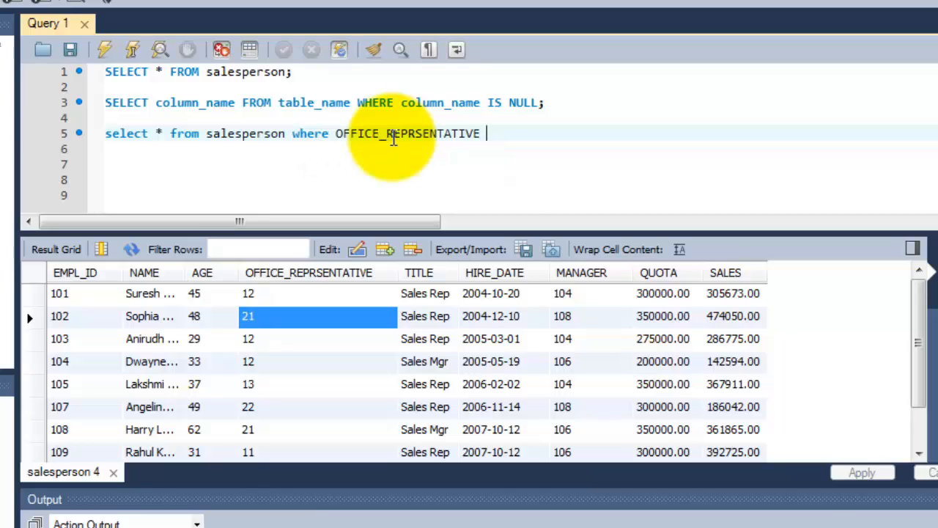
type("is")
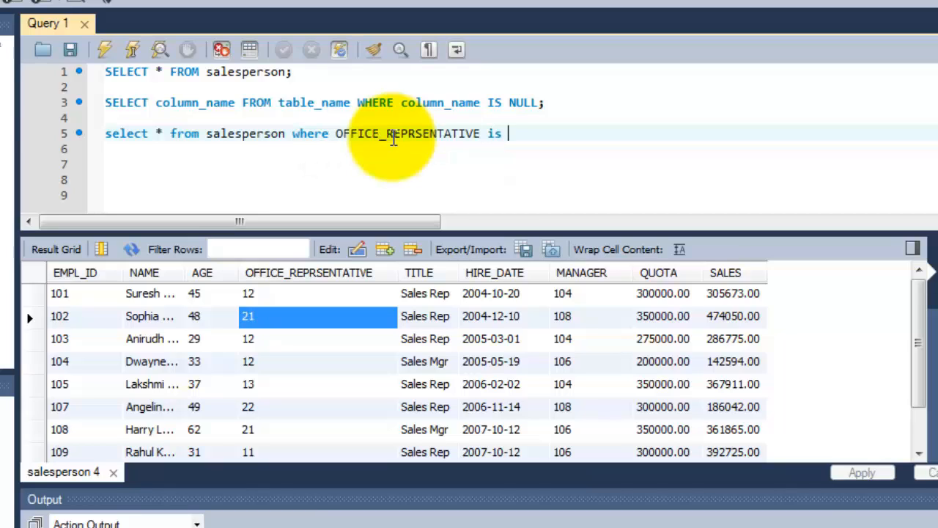
type("n")
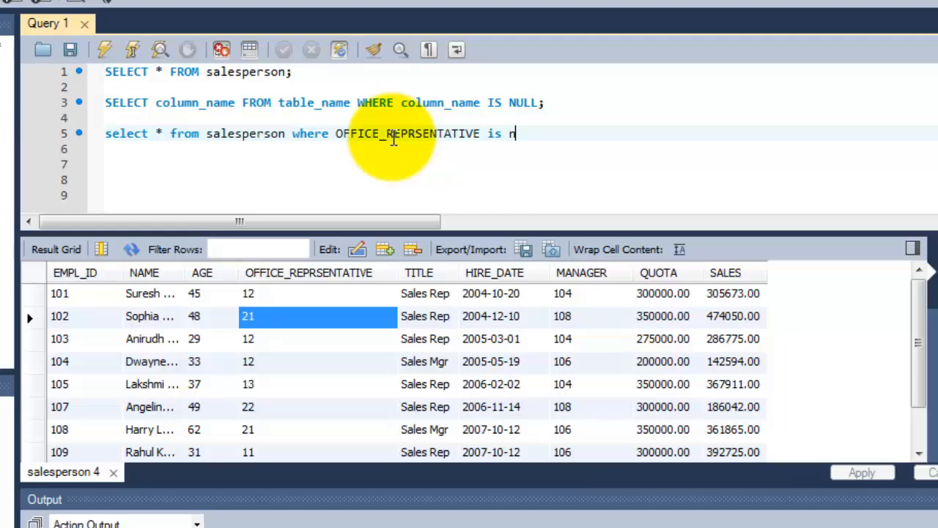
type("ull")
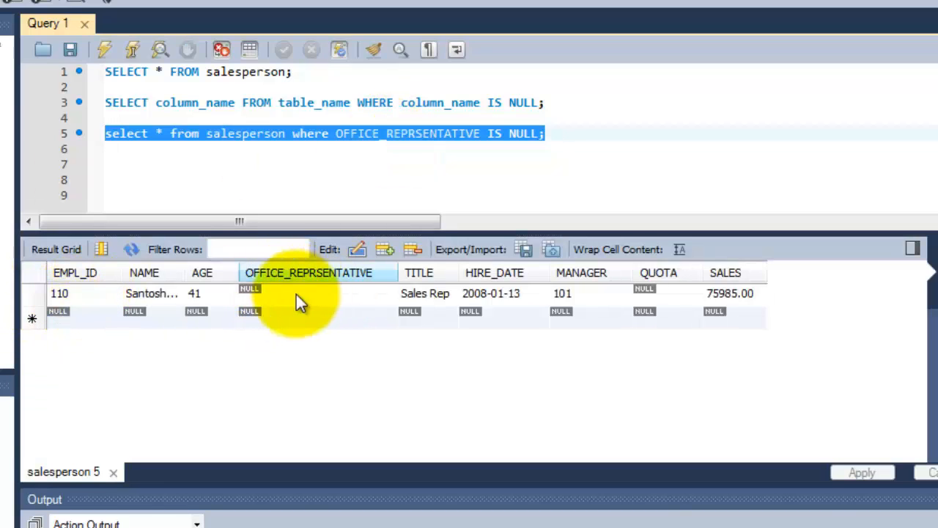
- Run the IS NULL query, returning only employee 110's row
left_click(314, 293)
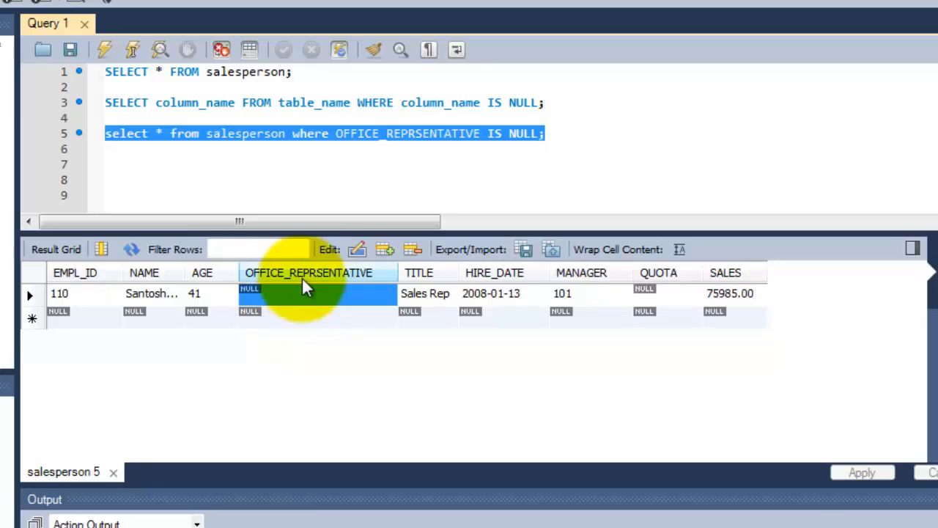
mouse_move(446, 237)
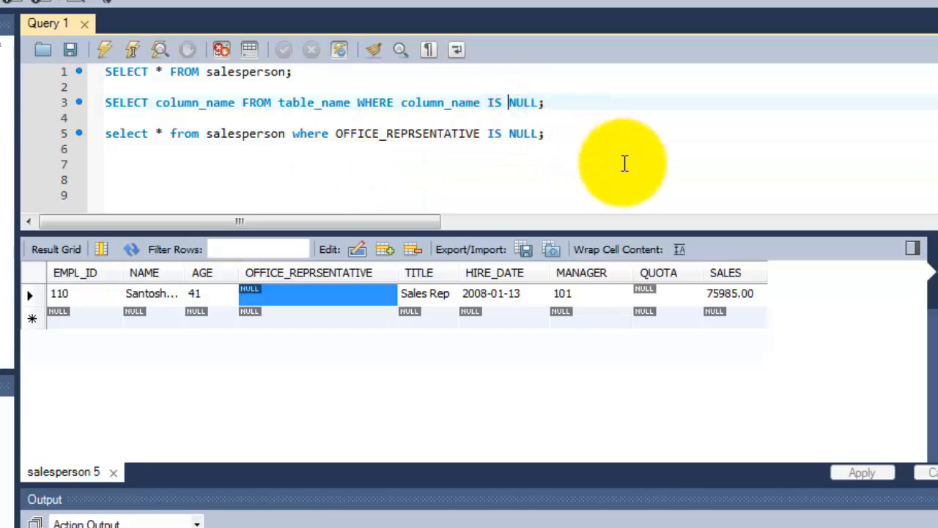
- Insert NOT before NULL on both the template line 3 and the salesperson query on line 5
type("NOT N")
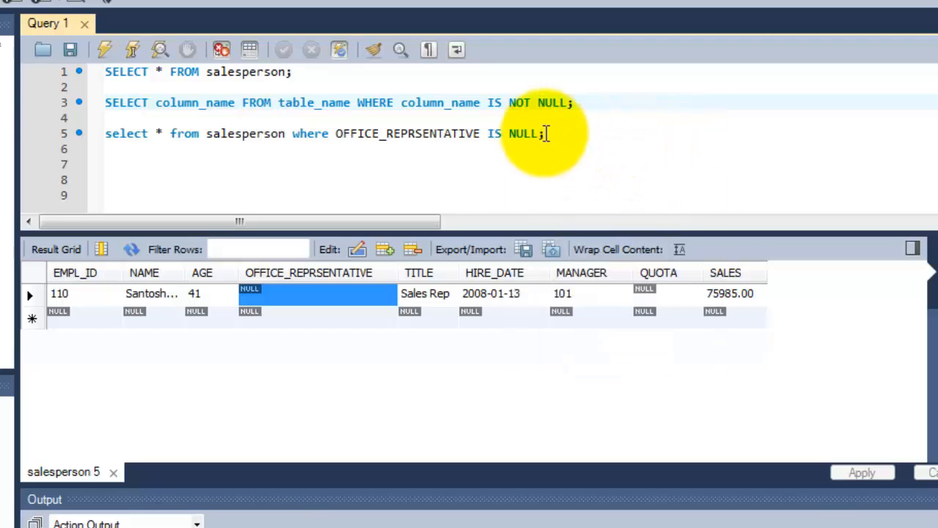
double_click(126, 134)
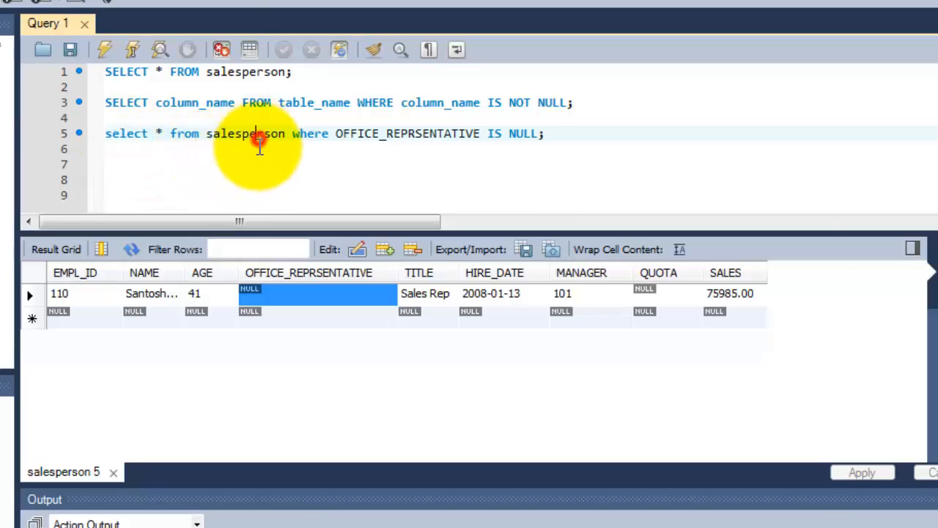
mouse_move(331, 144)
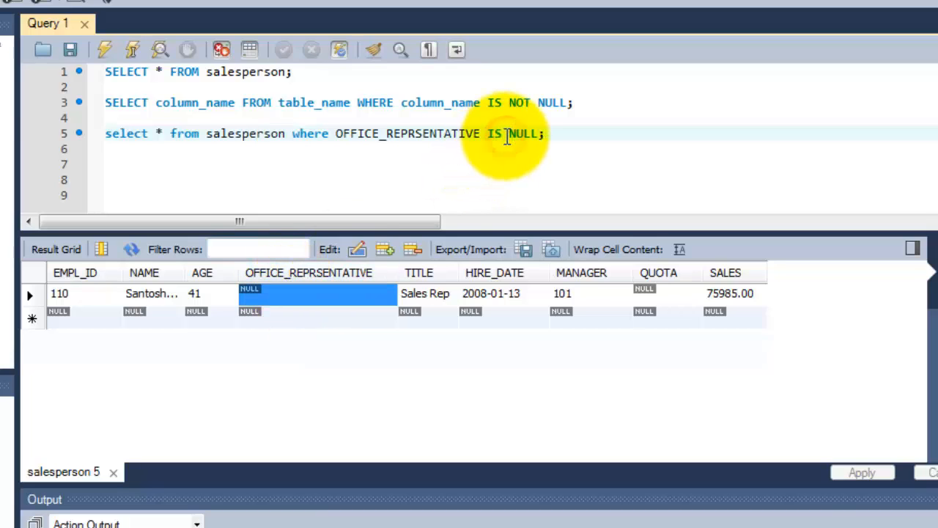
type("NOT N")
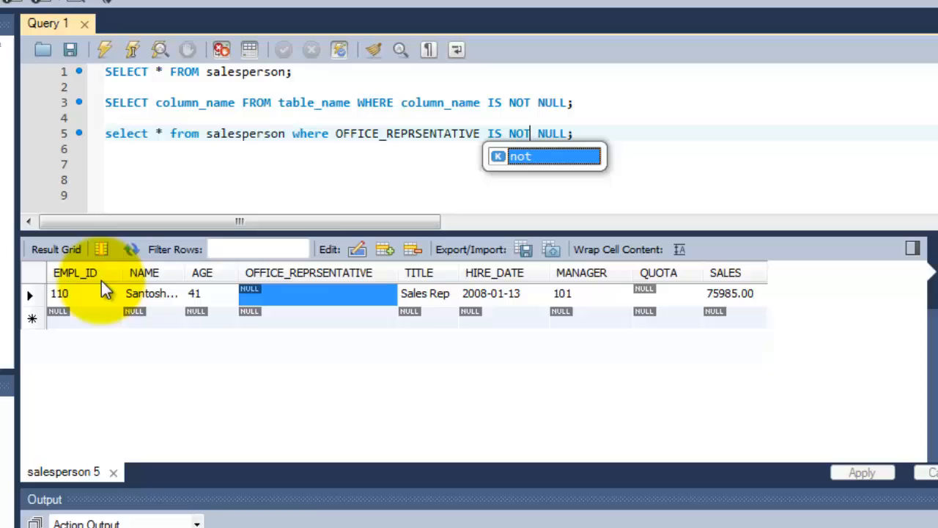
mouse_move(96, 303)
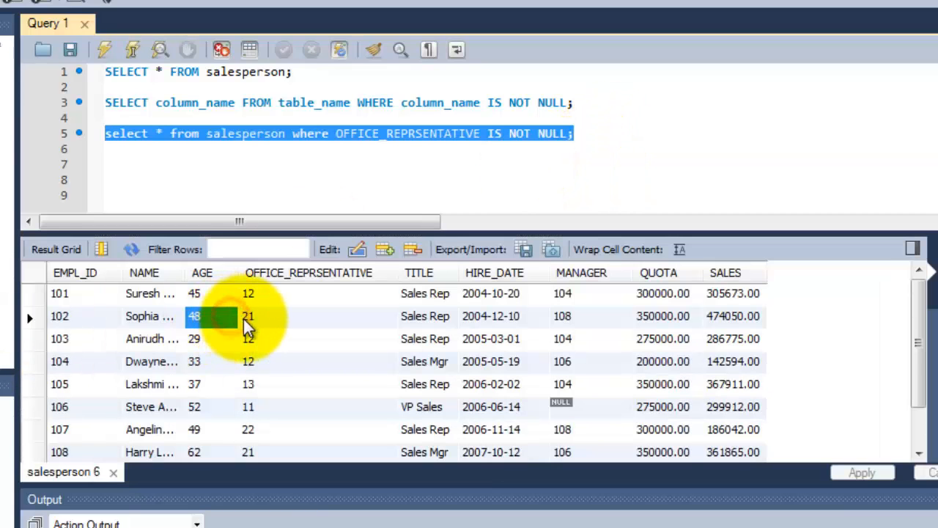
- Run the IS NOT NULL query, listing salespeople 101 through 109 in the results
scroll("down", 3)
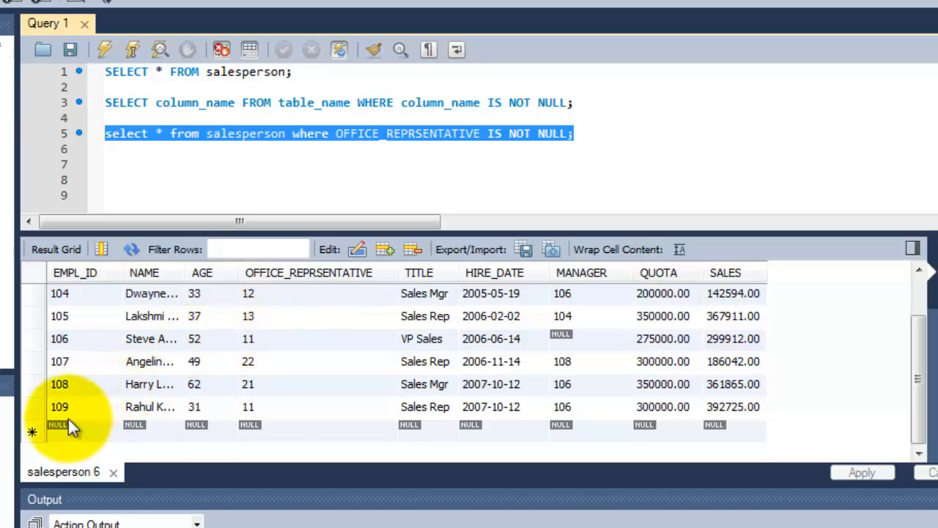
mouse_move(612, 146)
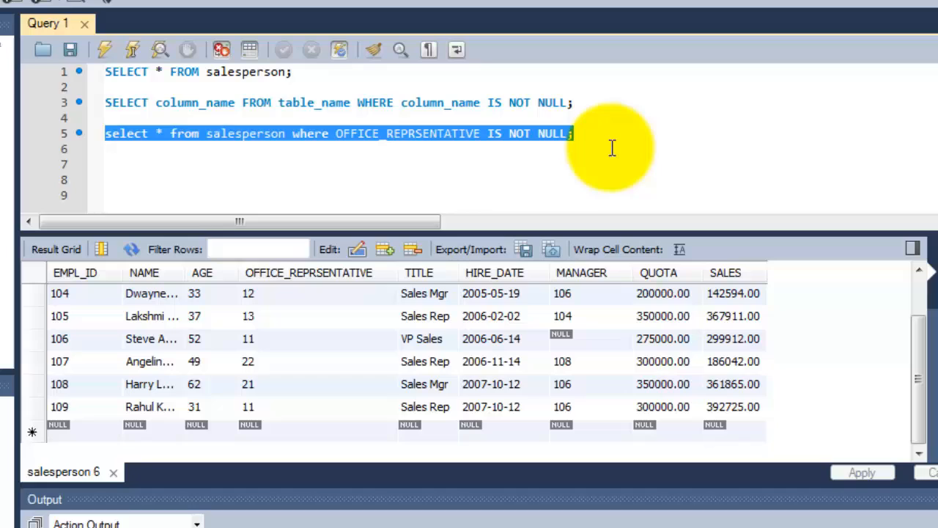
left_click(294, 147)
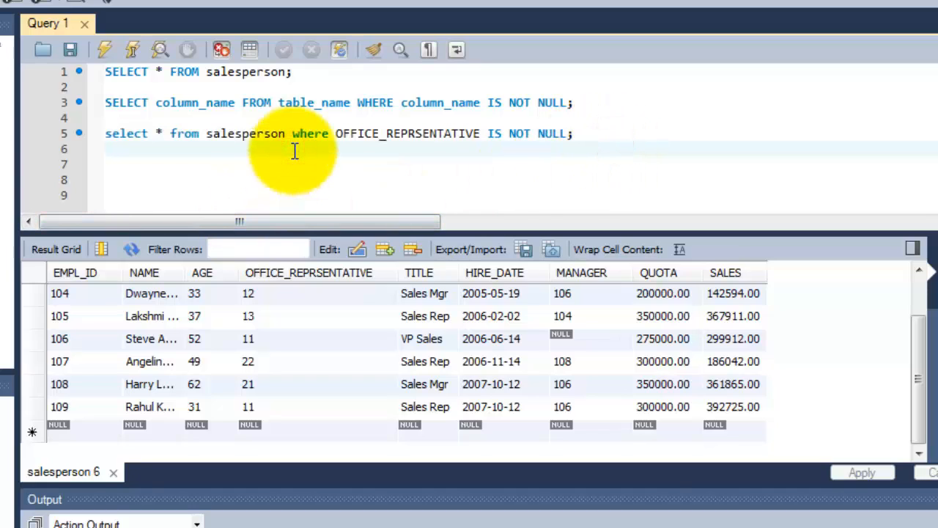